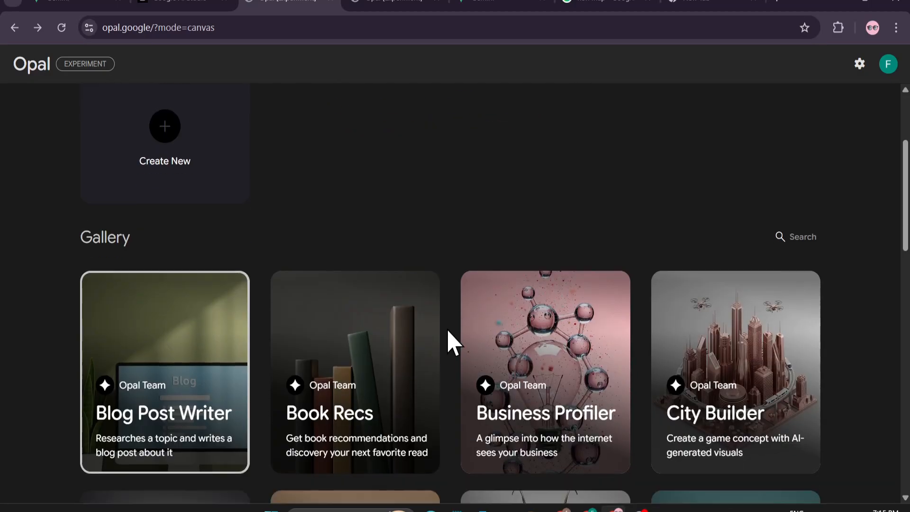
Browse the Opal gallery and bring up the Blog Post Writer app's workflow
{"action": "scroll", "scroll_direction": "up", "scroll_amount": 3}
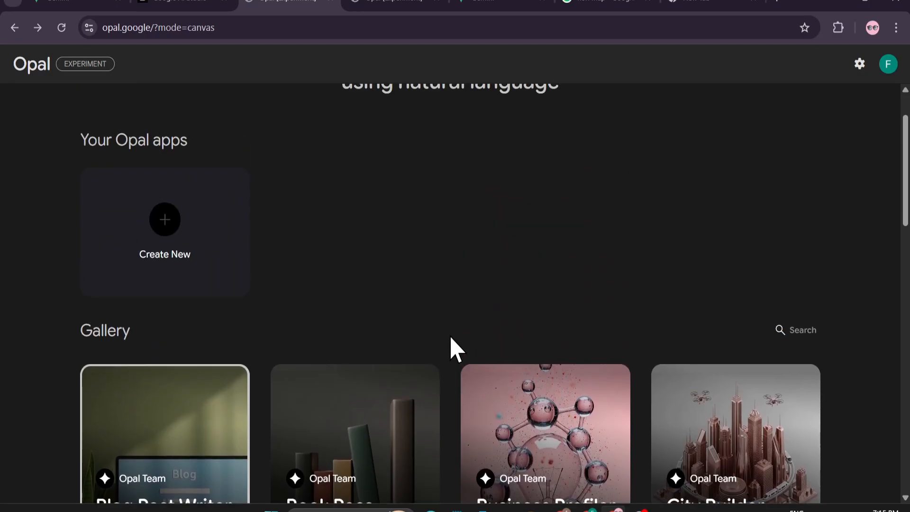
{"action": "mouse_move", "coordinate": [112, 90]}
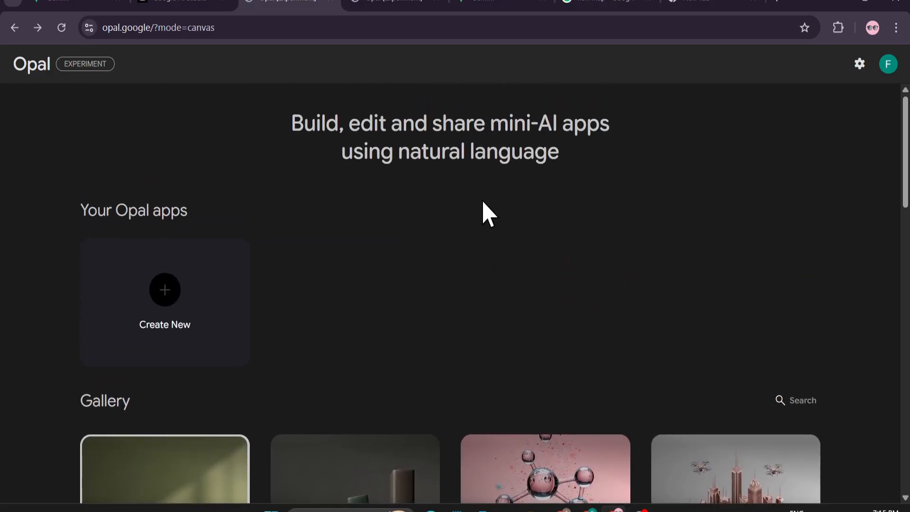
{"action": "scroll", "scroll_direction": "down", "scroll_amount": 3}
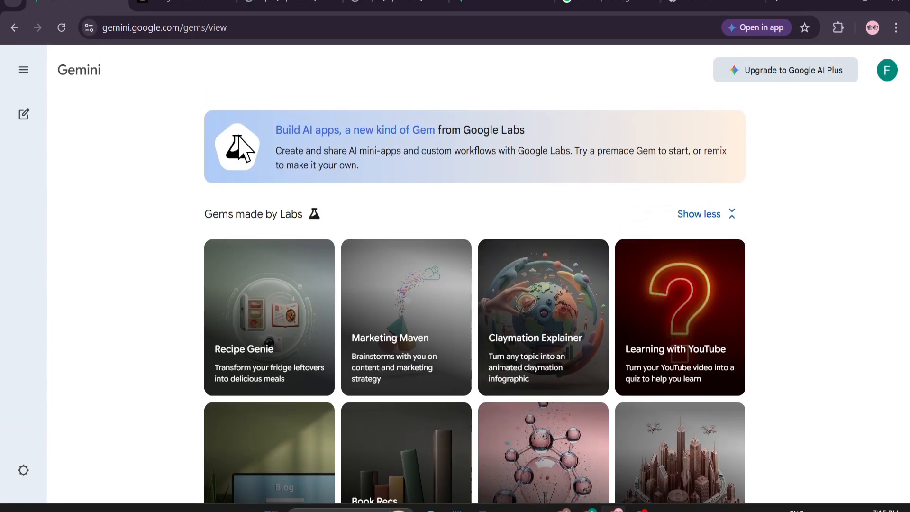
{"action": "scroll", "scroll_direction": "down", "scroll_amount": 3}
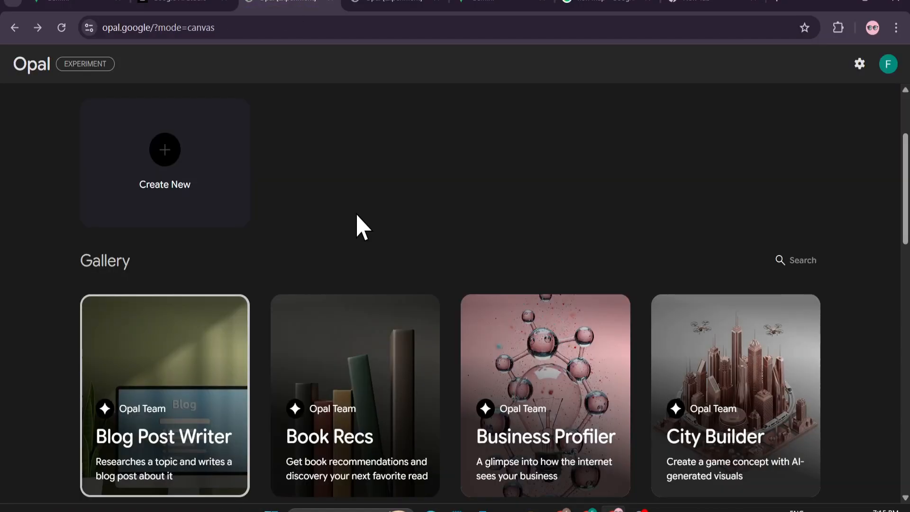
{"action": "mouse_move", "coordinate": [450, 322]}
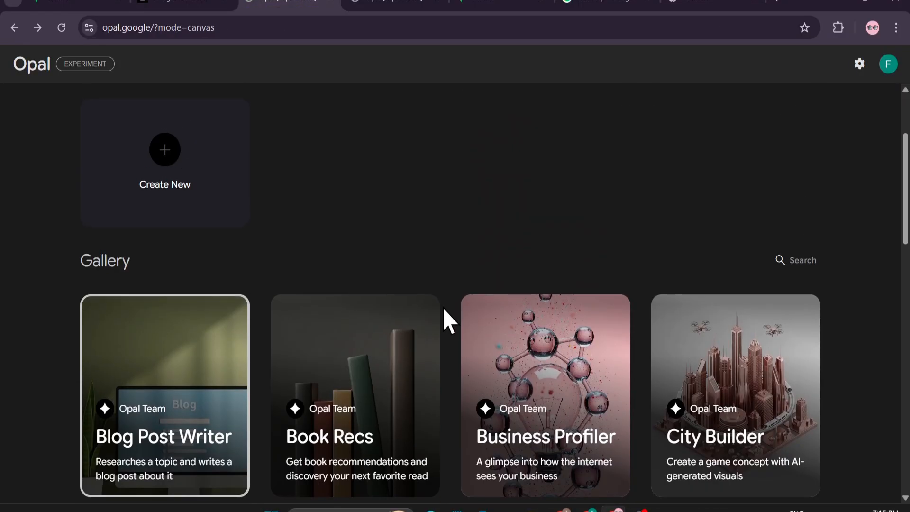
{"action": "scroll", "scroll_direction": "down", "scroll_amount": 3}
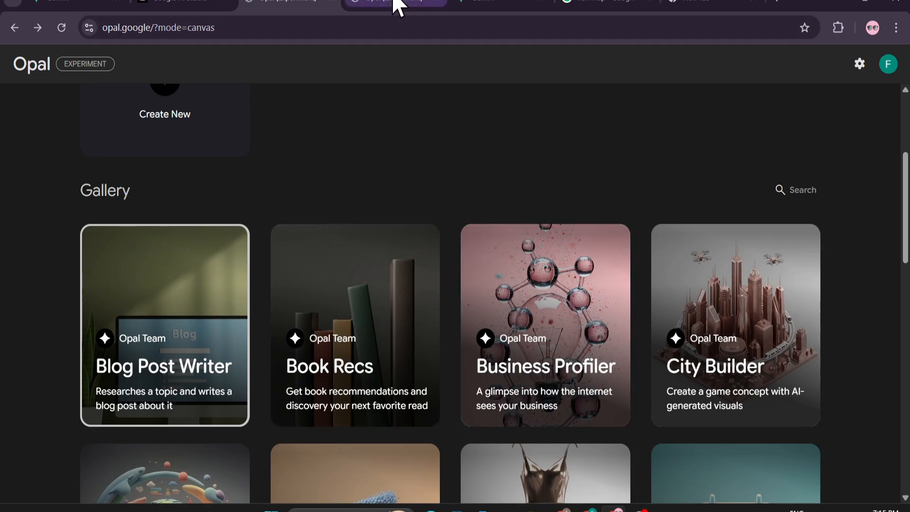
{"action": "left_click", "coordinate": [164, 325]}
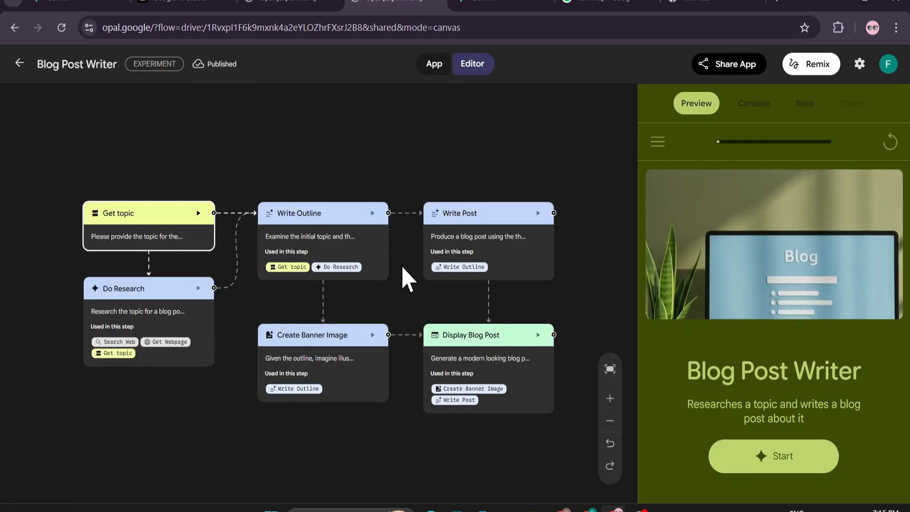
{"action": "left_click", "coordinate": [607, 2]}
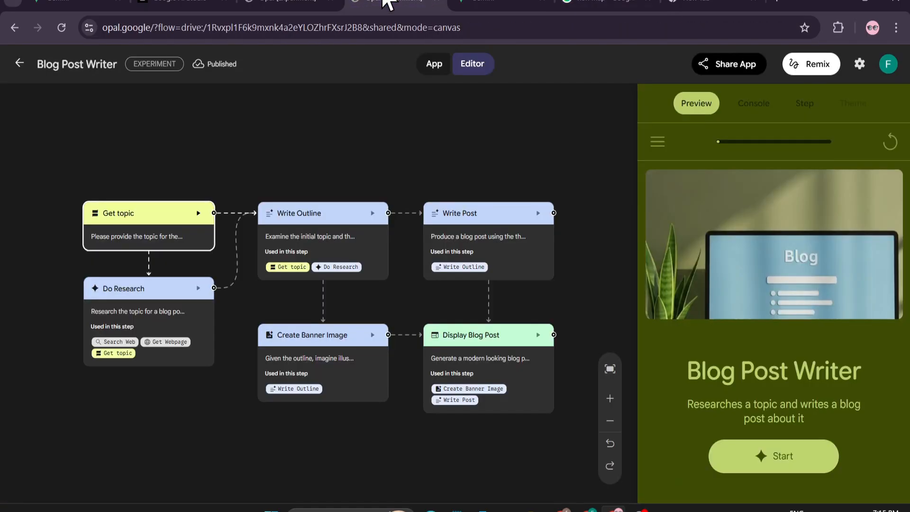
Inspect the Write Outline and Create Banner Image nodes, then view the runnable App page
{"action": "left_click", "coordinate": [323, 214]}
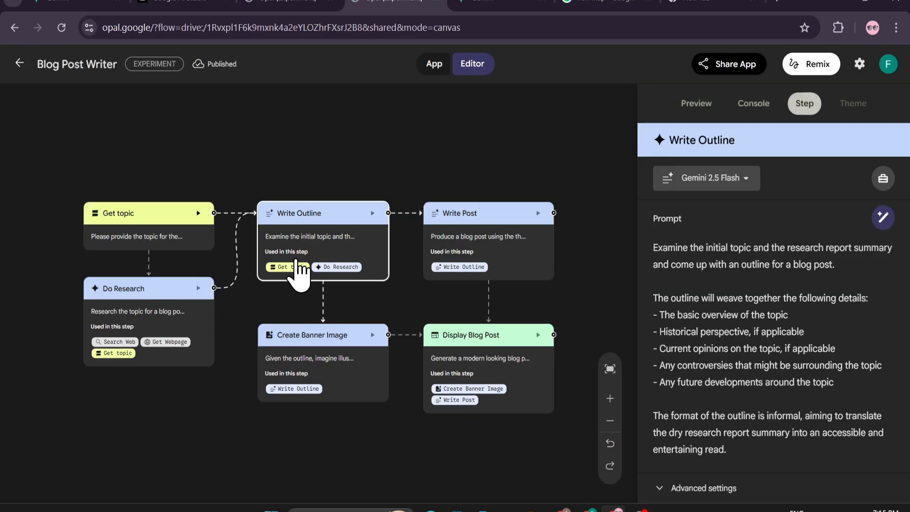
{"action": "left_click", "coordinate": [323, 334]}
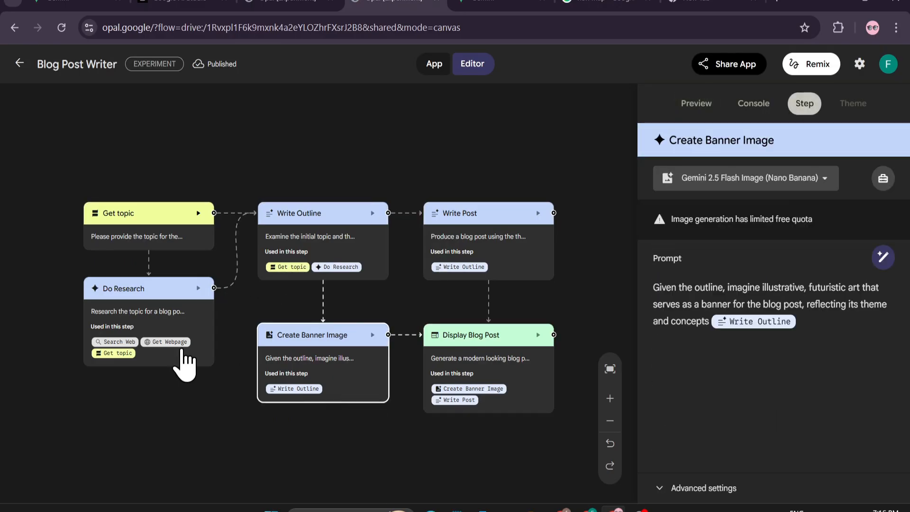
{"action": "left_click", "coordinate": [434, 64]}
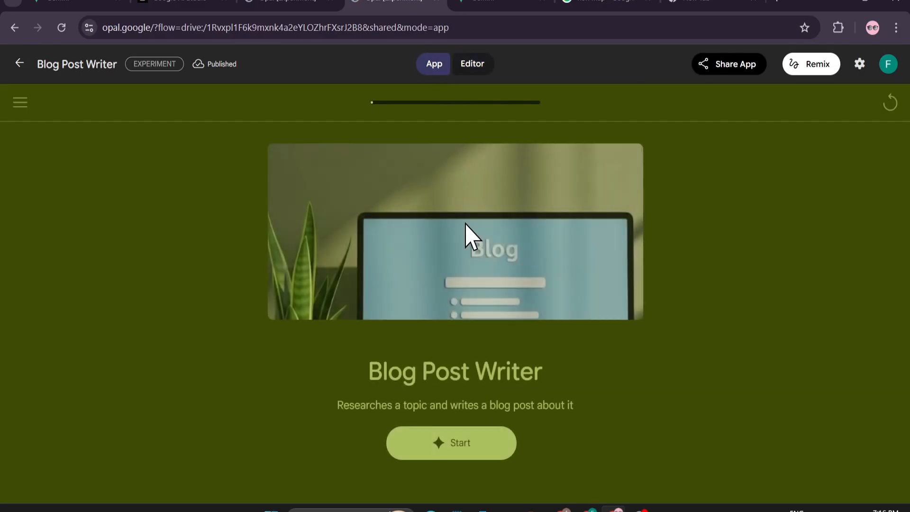
{"action": "mouse_move", "coordinate": [468, 453]}
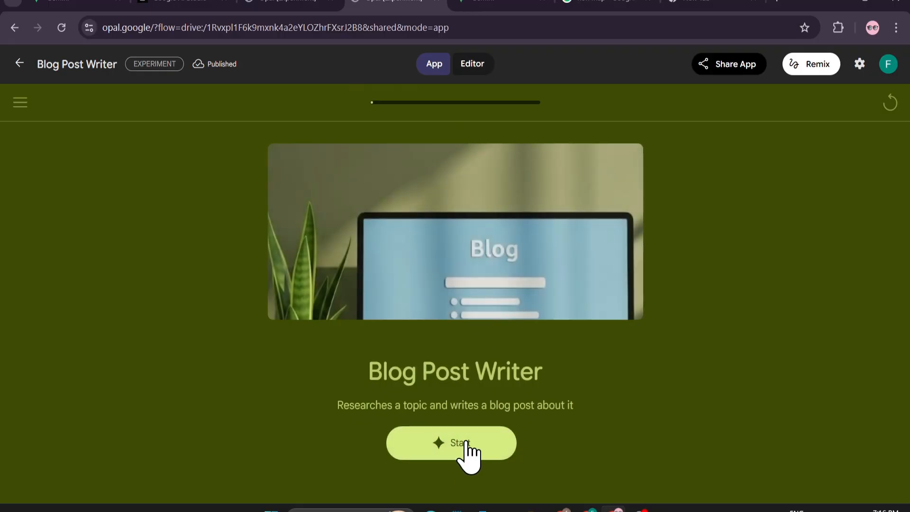
{"action": "mouse_move", "coordinate": [507, 372]}
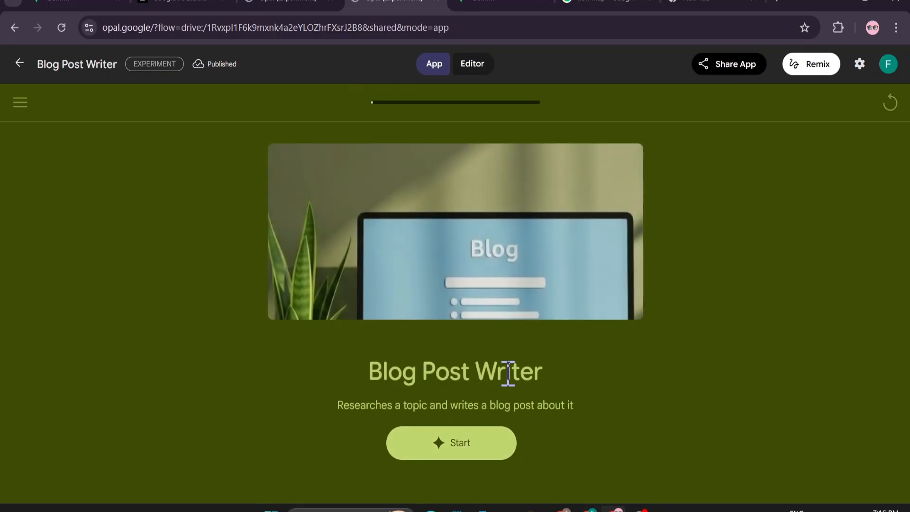
{"action": "mouse_move", "coordinate": [452, 443]}
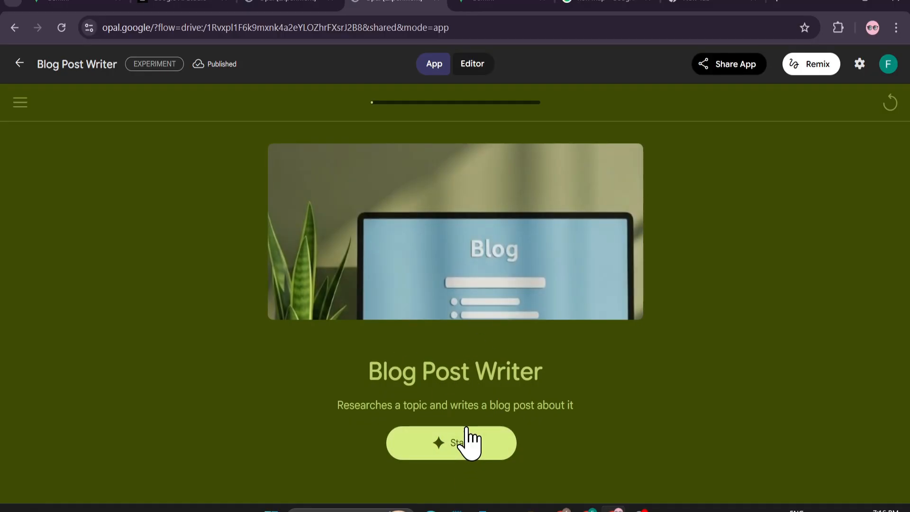
{"action": "mouse_move", "coordinate": [76, 5]}
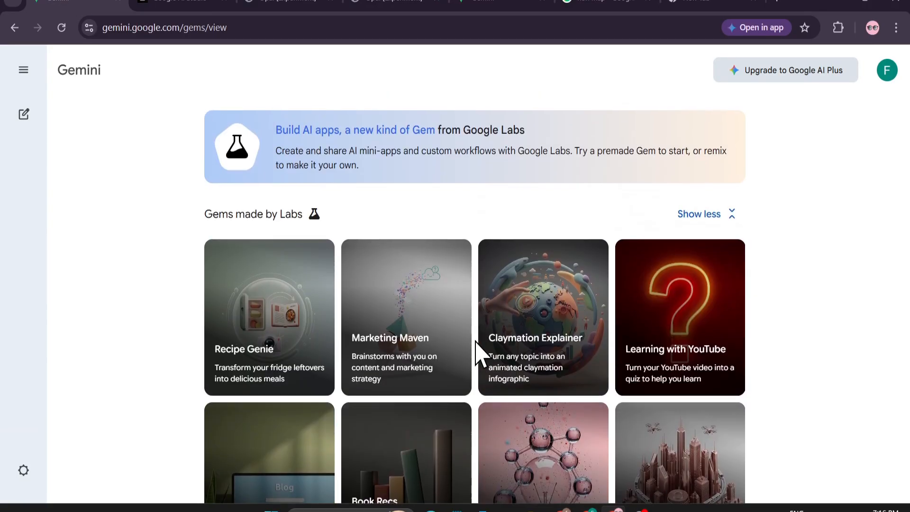
{"action": "left_click", "coordinate": [268, 318]}
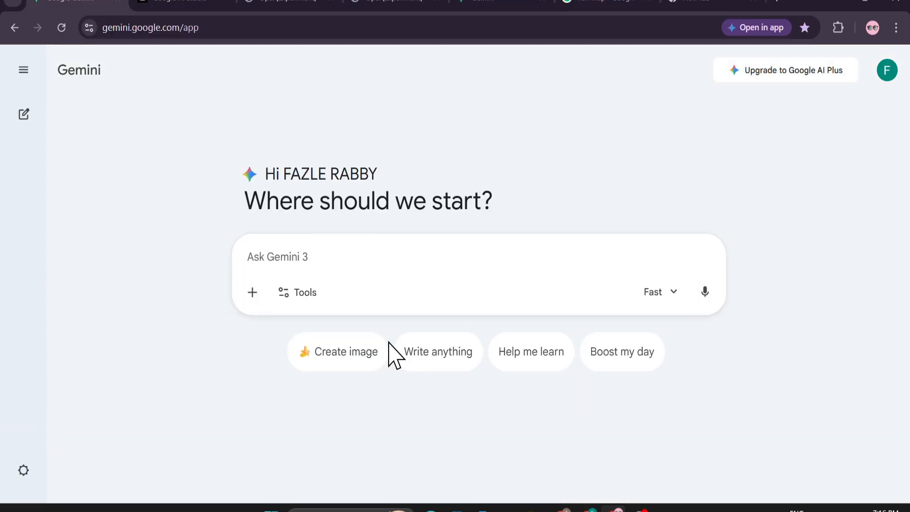
{"action": "mouse_move", "coordinate": [418, 235]}
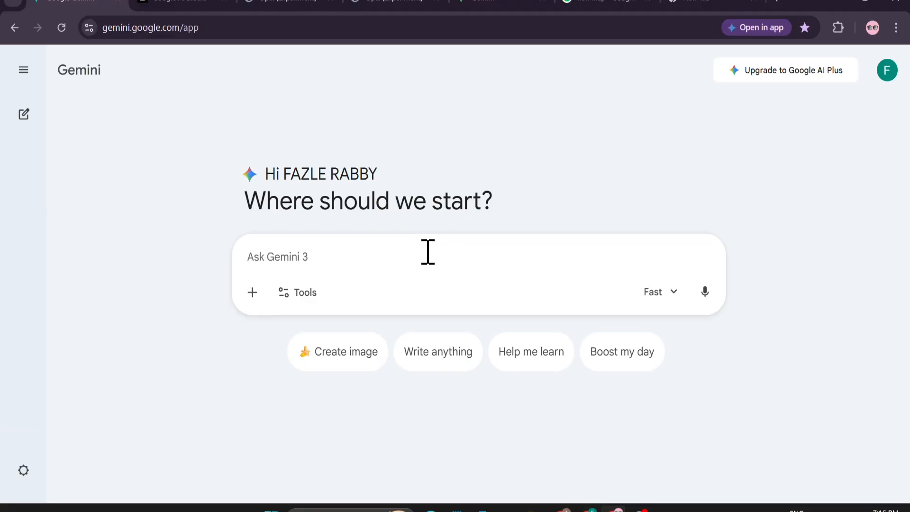
{"action": "left_click", "coordinate": [23, 69]}
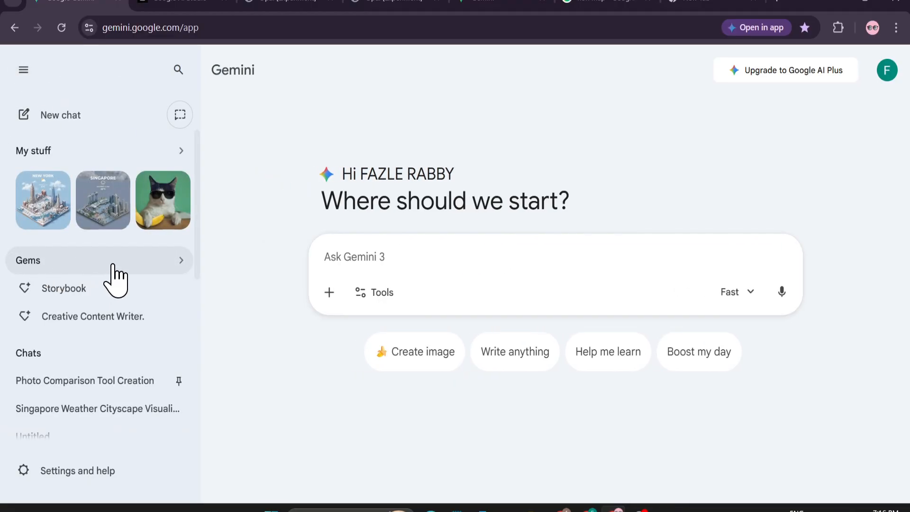
{"action": "left_click", "coordinate": [28, 260]}
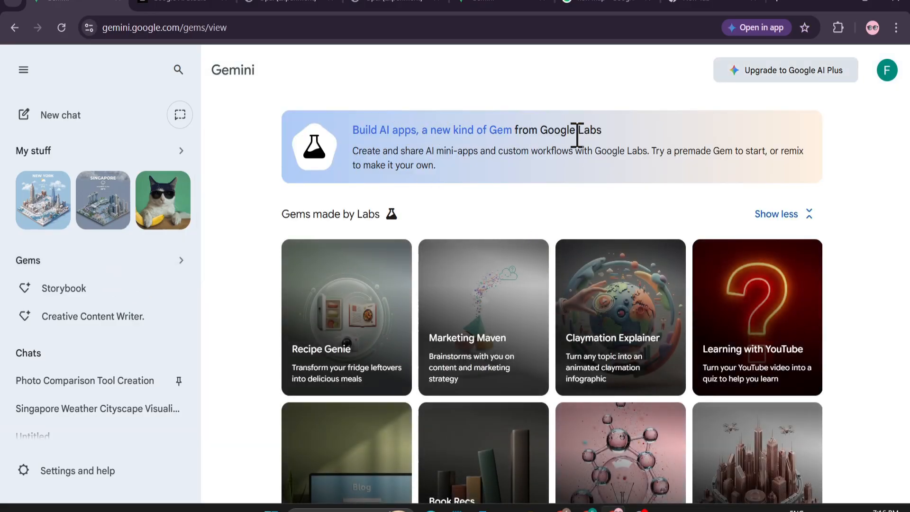
{"action": "mouse_move", "coordinate": [449, 351]}
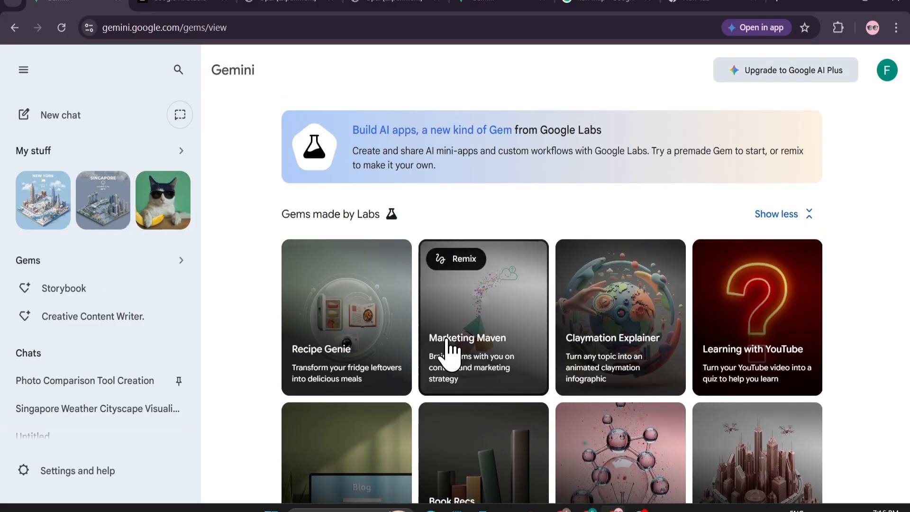
{"action": "scroll", "scroll_direction": "down", "scroll_amount": 3}
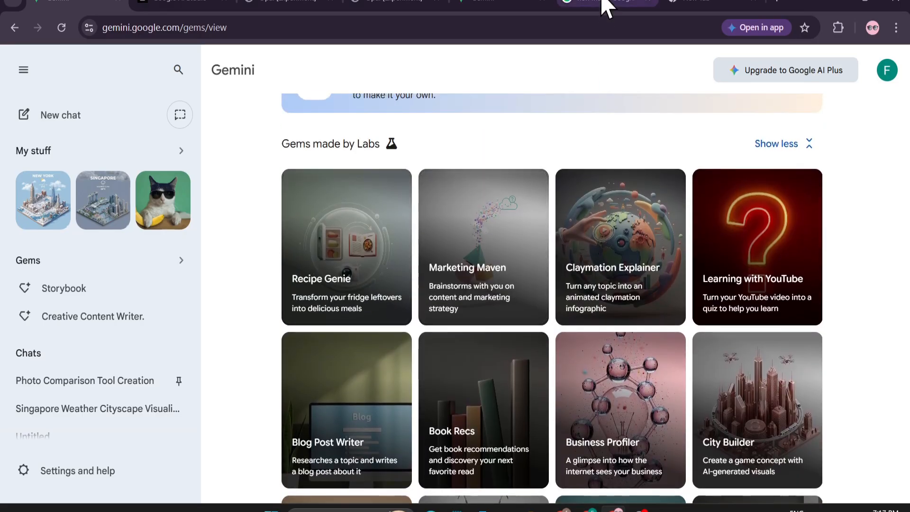
{"action": "left_click", "coordinate": [346, 246]}
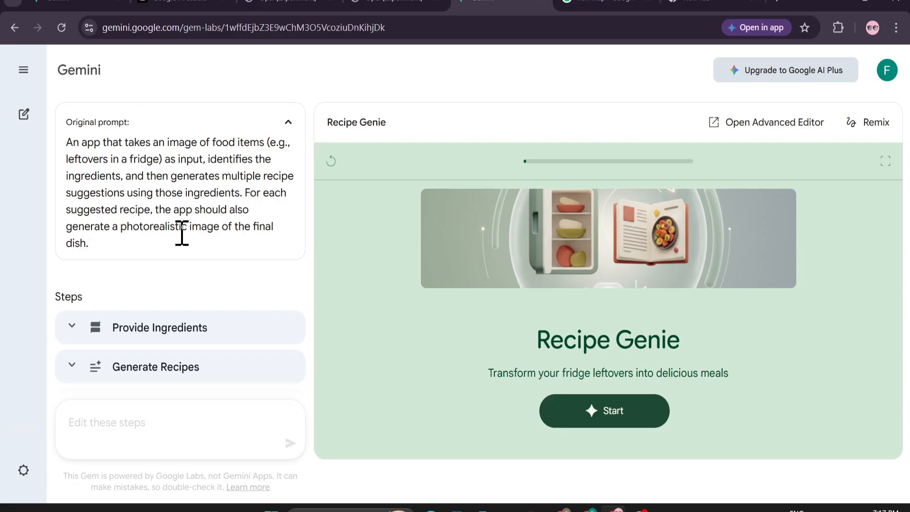
{"action": "mouse_move", "coordinate": [251, 273]}
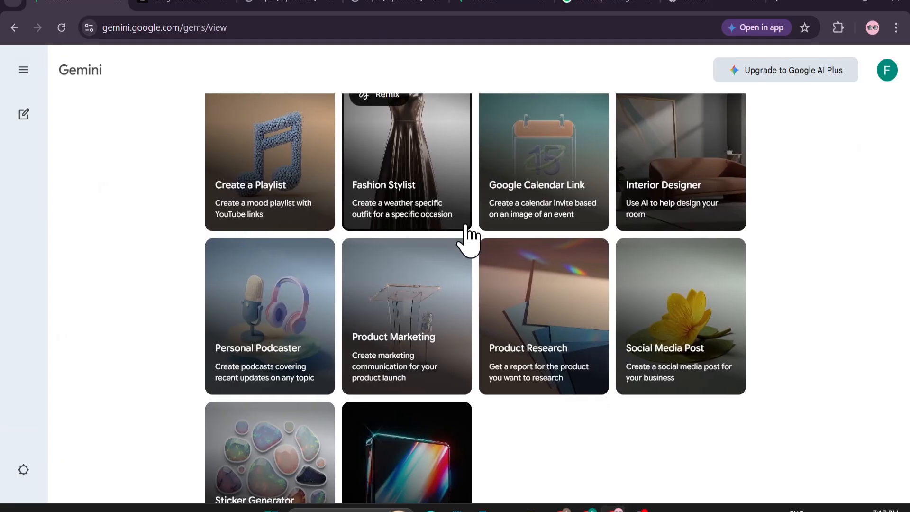
{"action": "scroll", "scroll_direction": "down", "scroll_amount": 3}
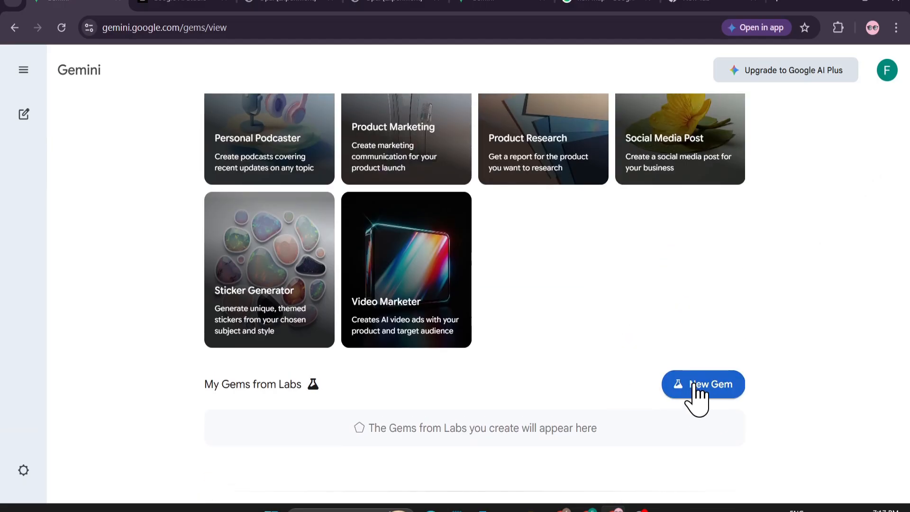
Create the StyleBlend Gem from Labs and look over its generated Steps panel
{"action": "left_click", "coordinate": [703, 384]}
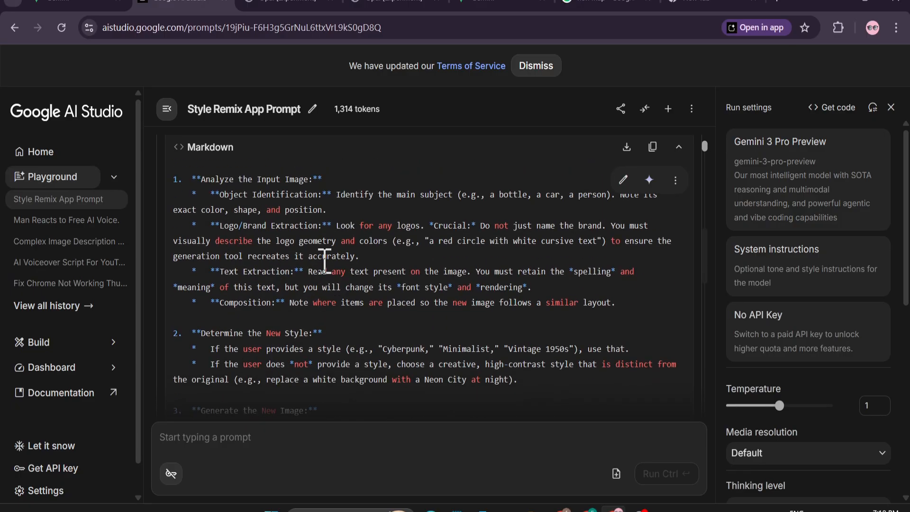
{"action": "scroll", "scroll_direction": "down", "scroll_amount": 3}
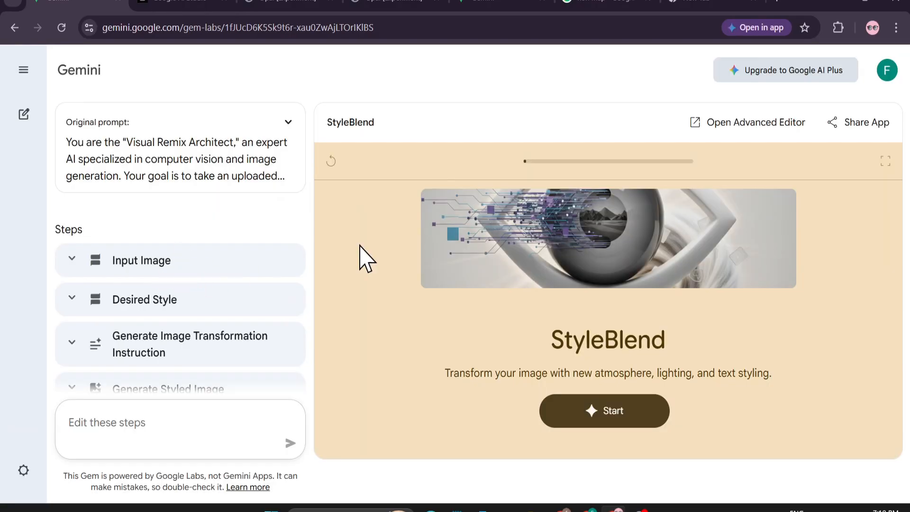
{"action": "mouse_move", "coordinate": [279, 271]}
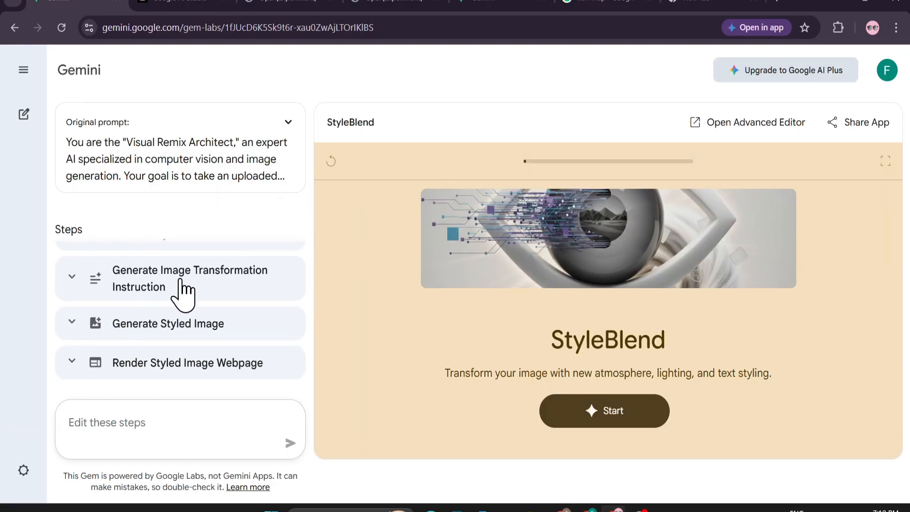
{"action": "scroll", "scroll_direction": "up", "scroll_amount": 3}
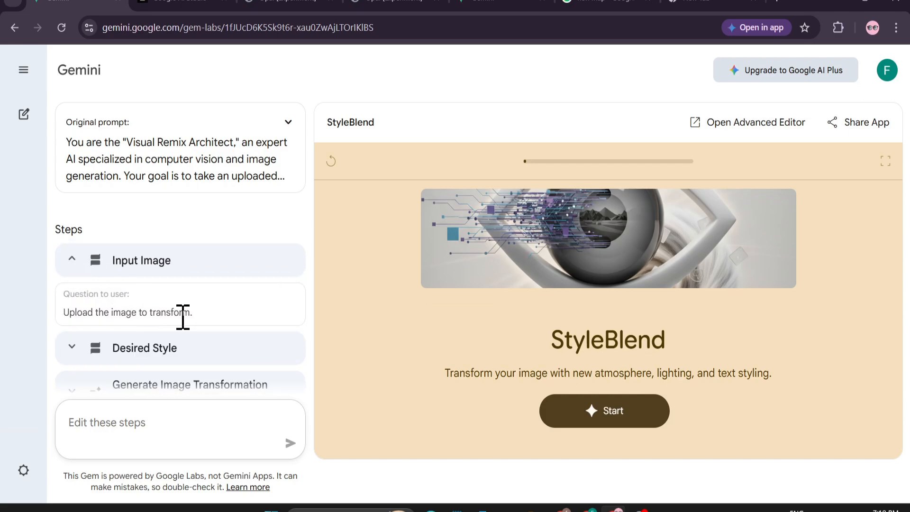
Expand the Desired Style and Generate Image Transformation Instruction steps to read them
{"action": "left_click", "coordinate": [144, 348]}
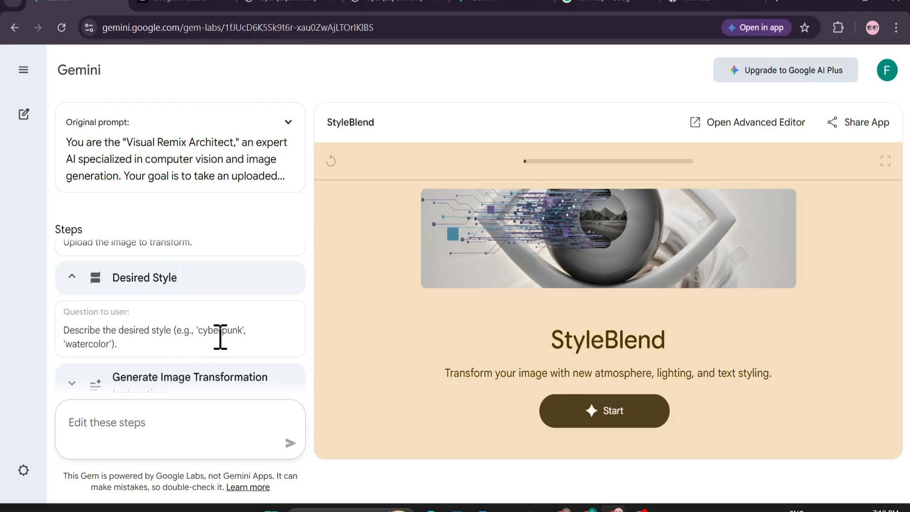
{"action": "left_click", "coordinate": [189, 384]}
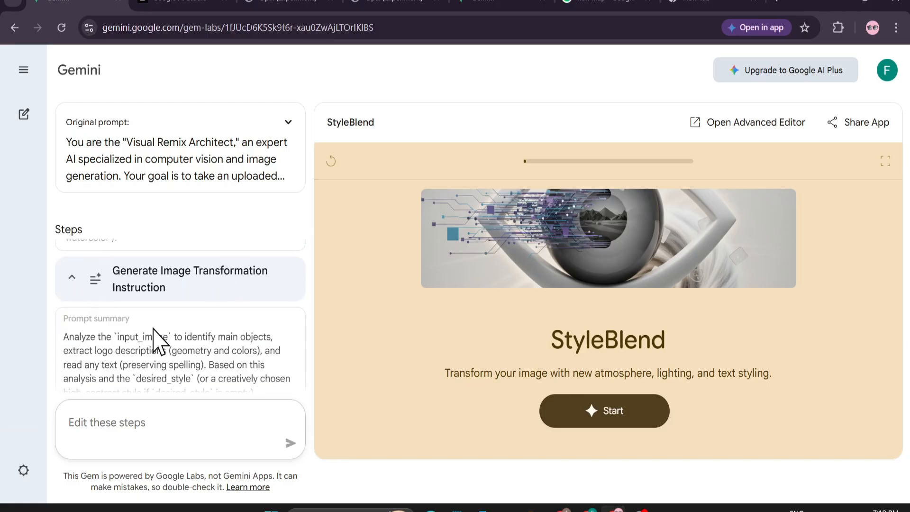
{"action": "left_click", "coordinate": [72, 277]}
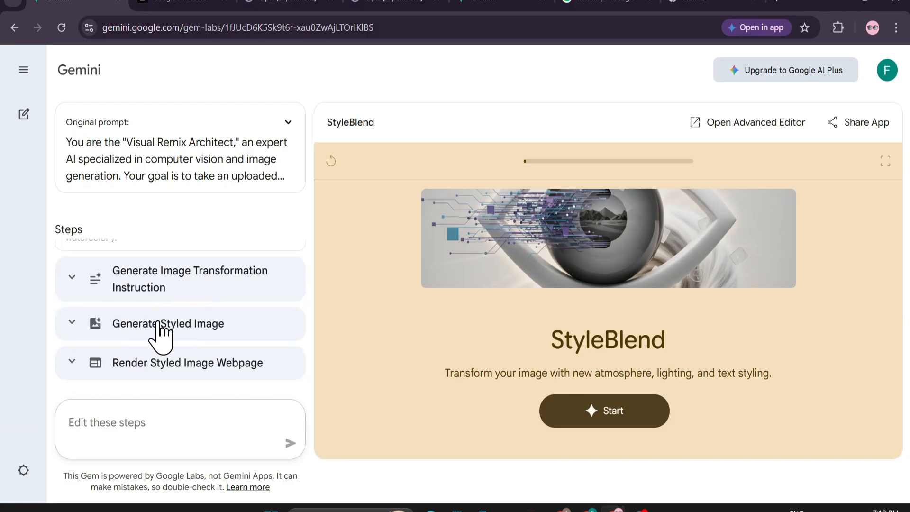
{"action": "mouse_move", "coordinate": [218, 334]}
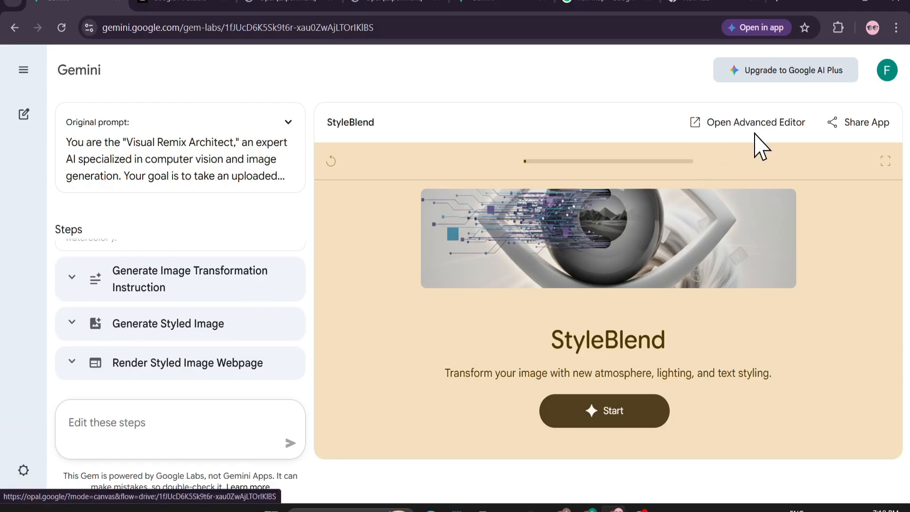
Start StyleBlend in expanded view and attach Untitled design (44).png as the image to transform
{"action": "left_click", "coordinate": [755, 122]}
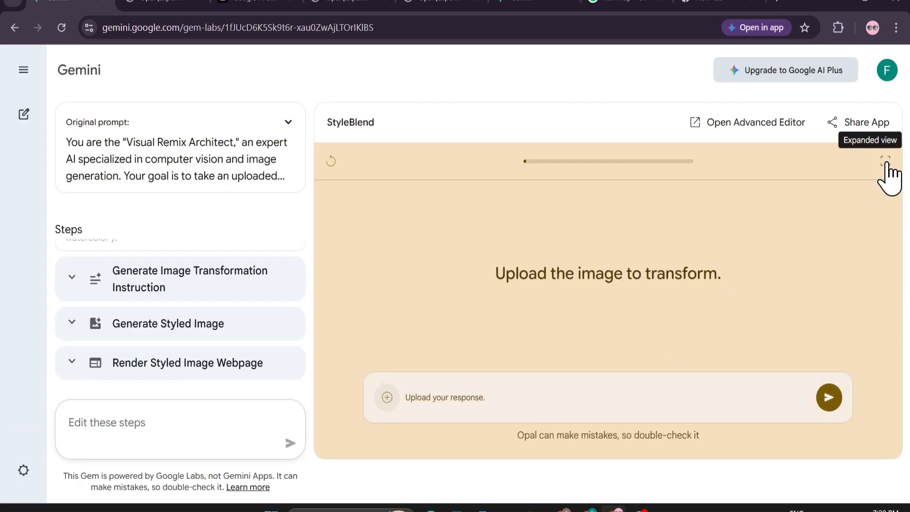
{"action": "left_click", "coordinate": [890, 161]}
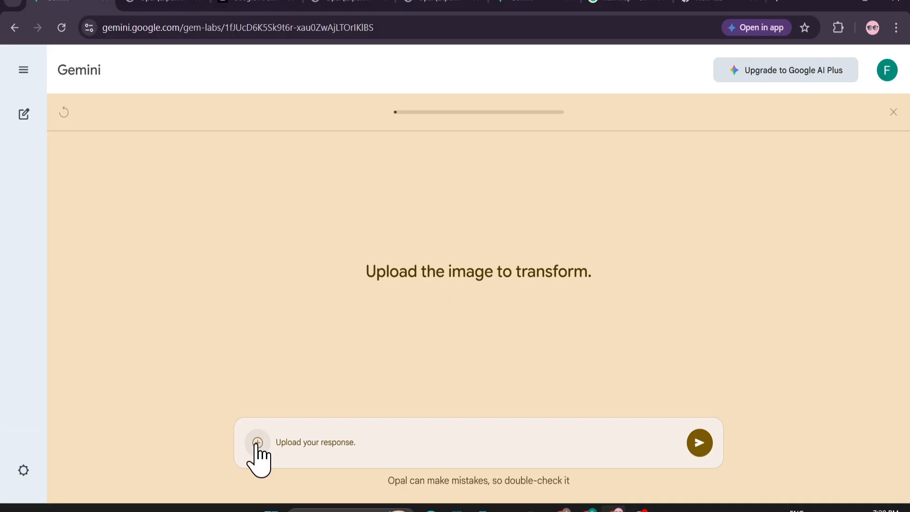
{"action": "left_click", "coordinate": [258, 443]}
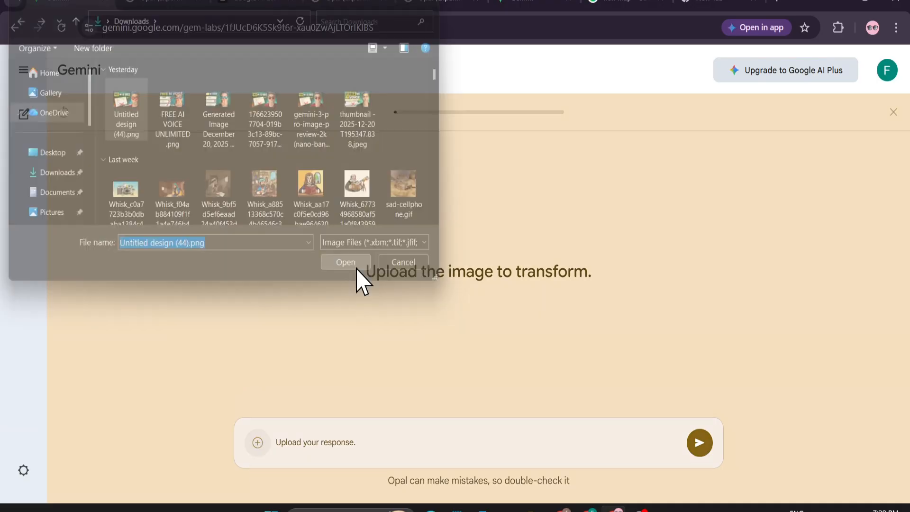
{"action": "left_click", "coordinate": [345, 262]}
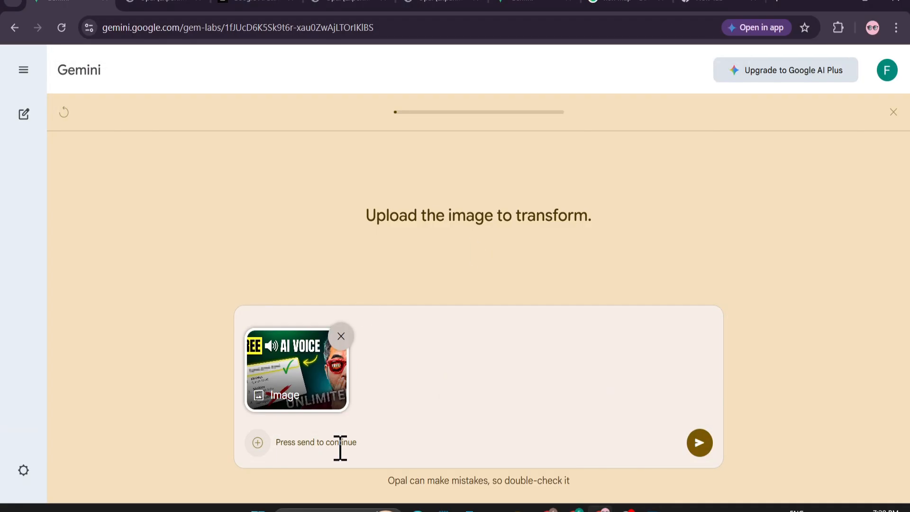
Send the thumbnail, then request 'classic minimal style' for the remix
{"action": "left_click", "coordinate": [699, 443]}
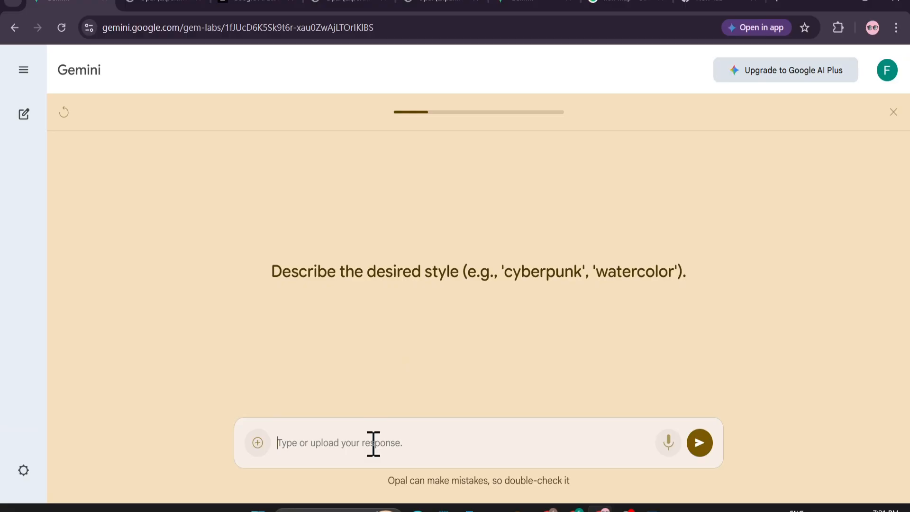
{"action": "type", "text": "classic minimal style"}
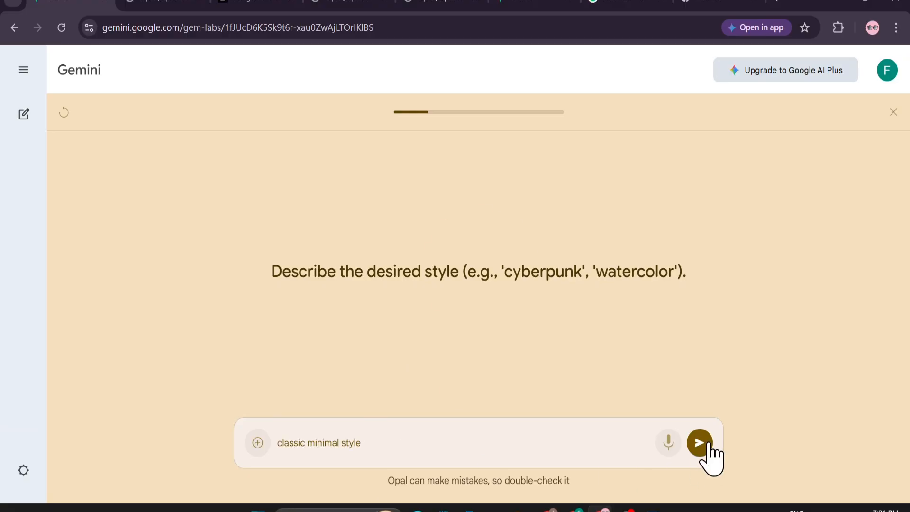
{"action": "left_click", "coordinate": [699, 443]}
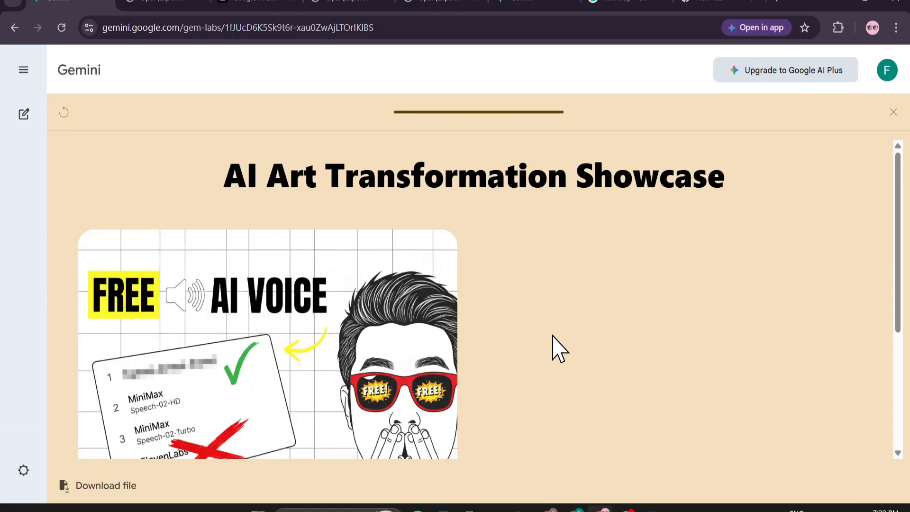
Review the AI Art Transformation Showcase and download the remixed page as StyleBlend-saved.html
{"action": "scroll", "scroll_direction": "down", "scroll_amount": 3}
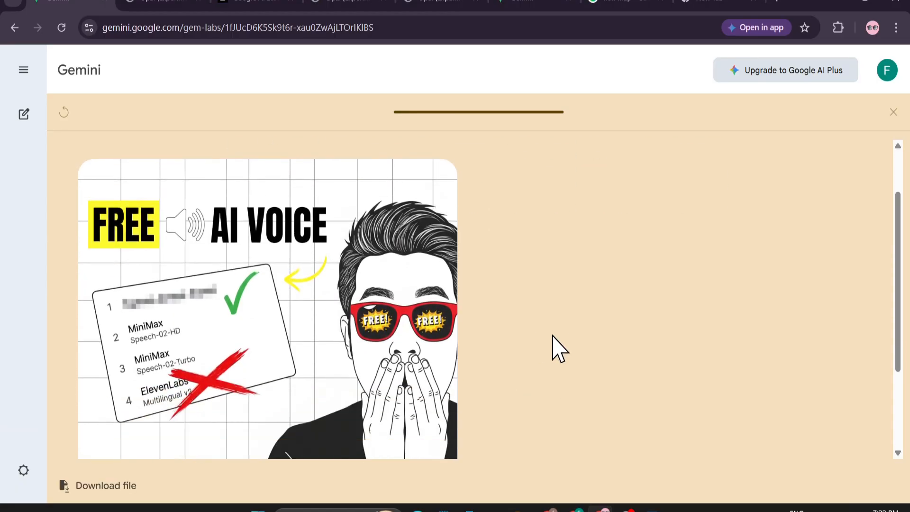
{"action": "scroll", "scroll_direction": "down", "scroll_amount": 3}
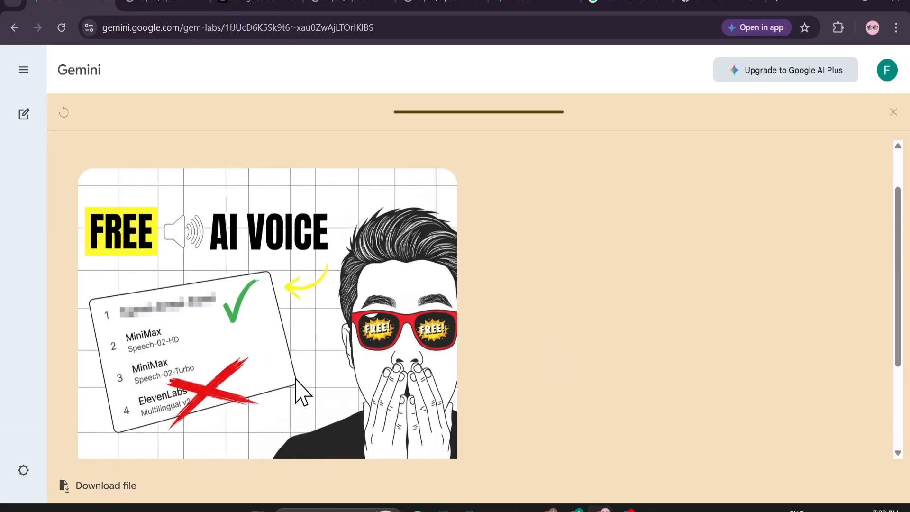
{"action": "right_click", "coordinate": [302, 395]}
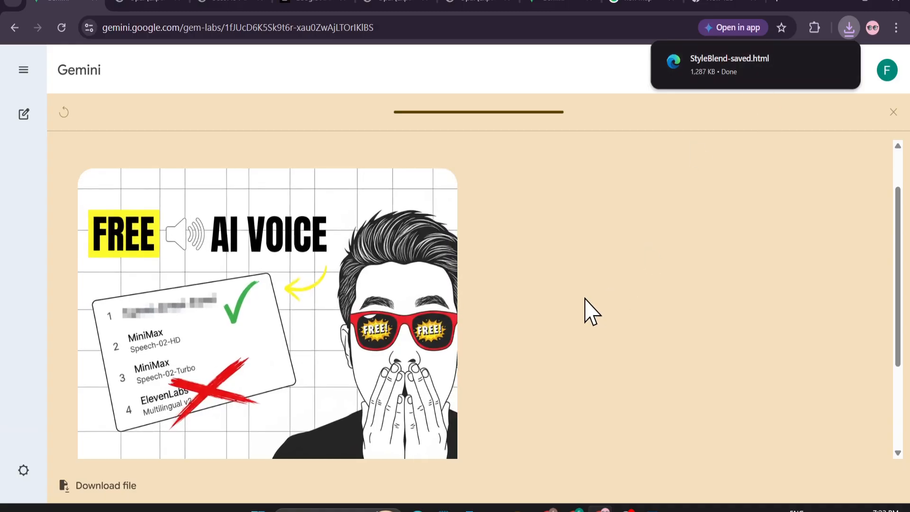
{"action": "scroll", "scroll_direction": "down", "scroll_amount": 3}
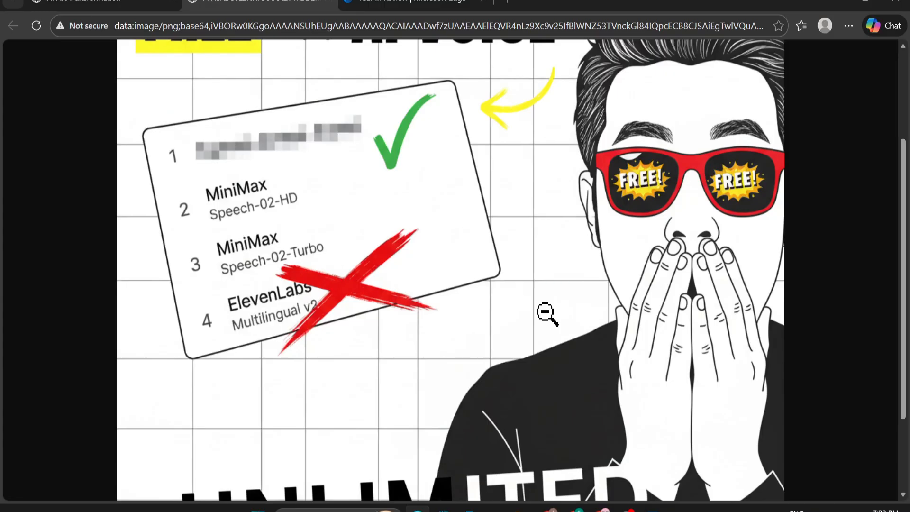
Look over the full-size black-and-white thumbnail in its own Edge tab and bring up its image actions
{"action": "scroll", "scroll_direction": "down", "scroll_amount": 3}
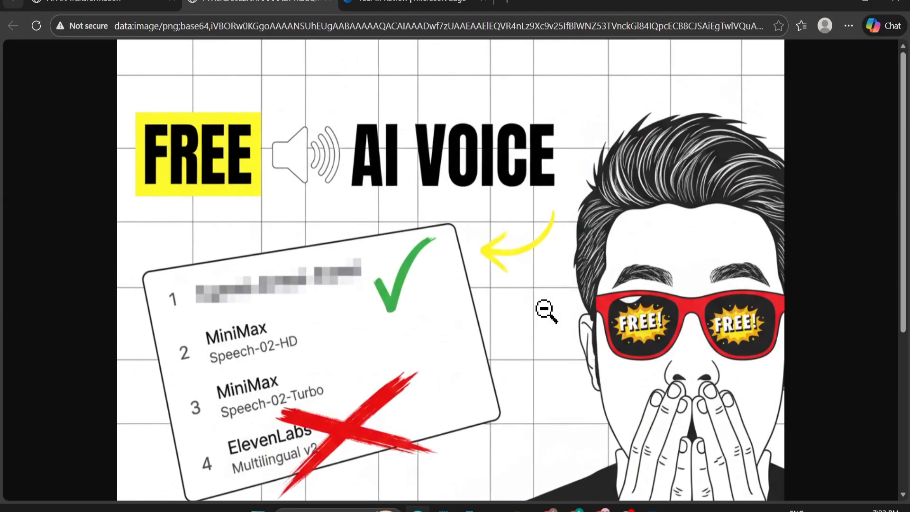
{"action": "right_click", "coordinate": [546, 309]}
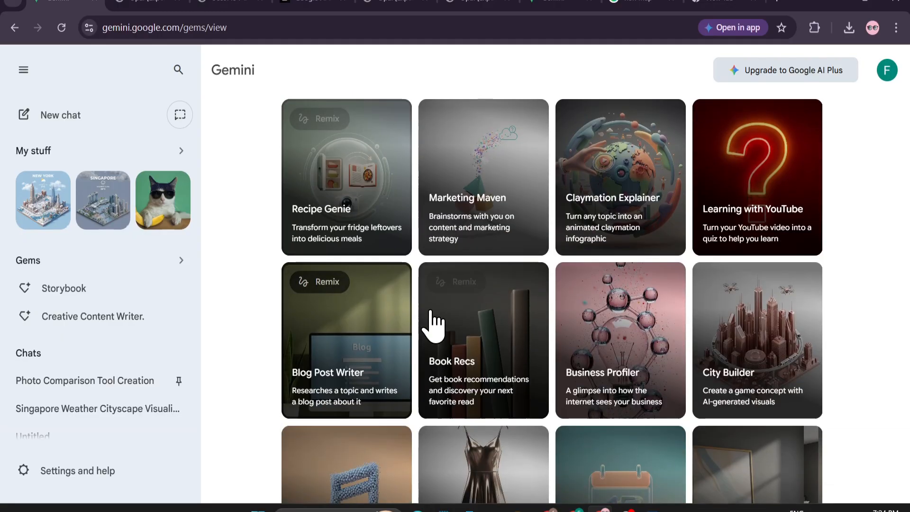
{"action": "mouse_move", "coordinate": [632, 227]}
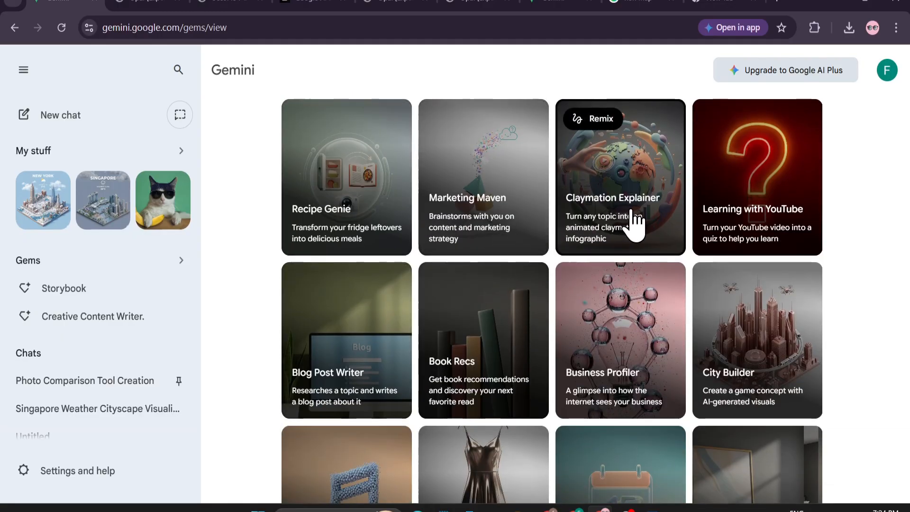
Scroll the Gems made by Labs cards down to the My Gems from Labs section
{"action": "scroll", "scroll_direction": "down", "scroll_amount": 3}
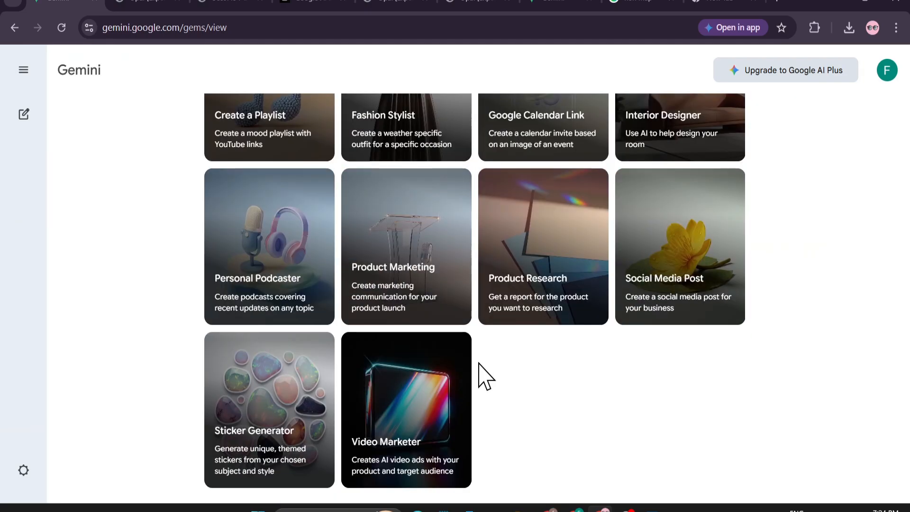
{"action": "scroll", "scroll_direction": "up", "scroll_amount": 3}
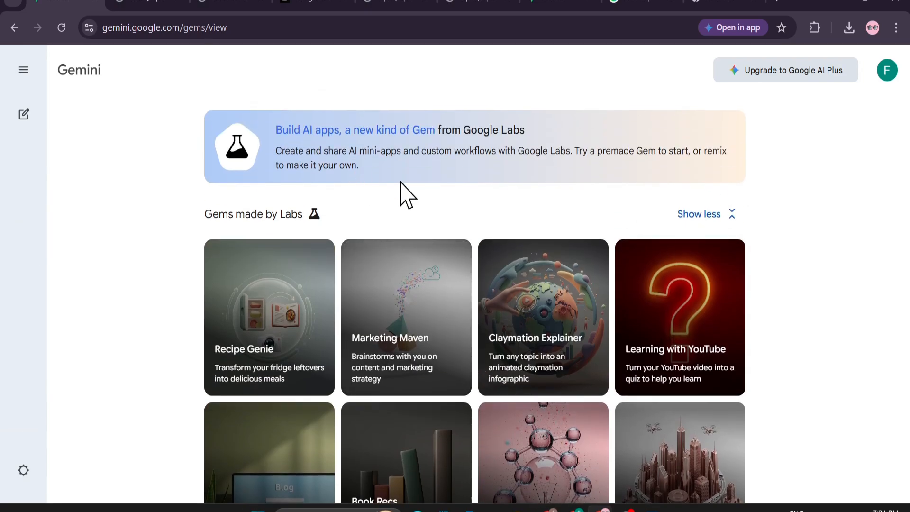
{"action": "scroll", "scroll_direction": "down", "scroll_amount": 3}
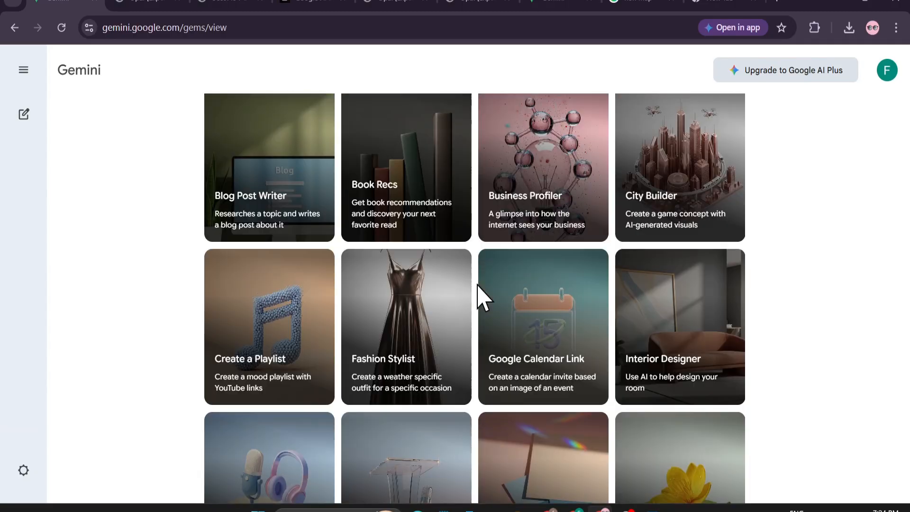
{"action": "scroll", "scroll_direction": "down", "scroll_amount": 3}
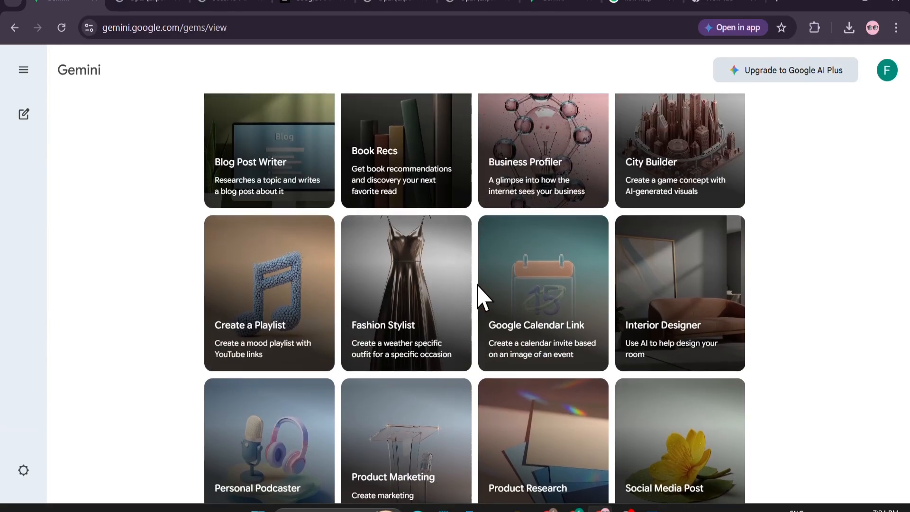
{"action": "scroll", "scroll_direction": "down", "scroll_amount": 3}
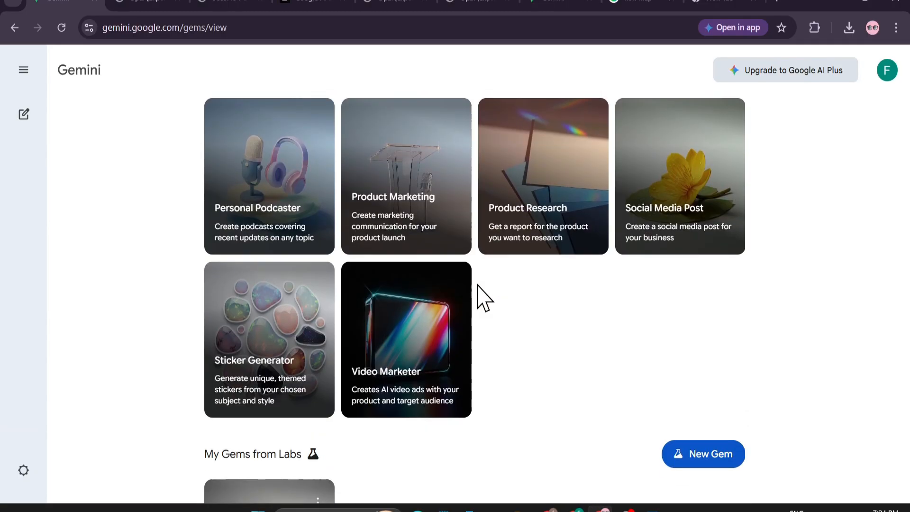